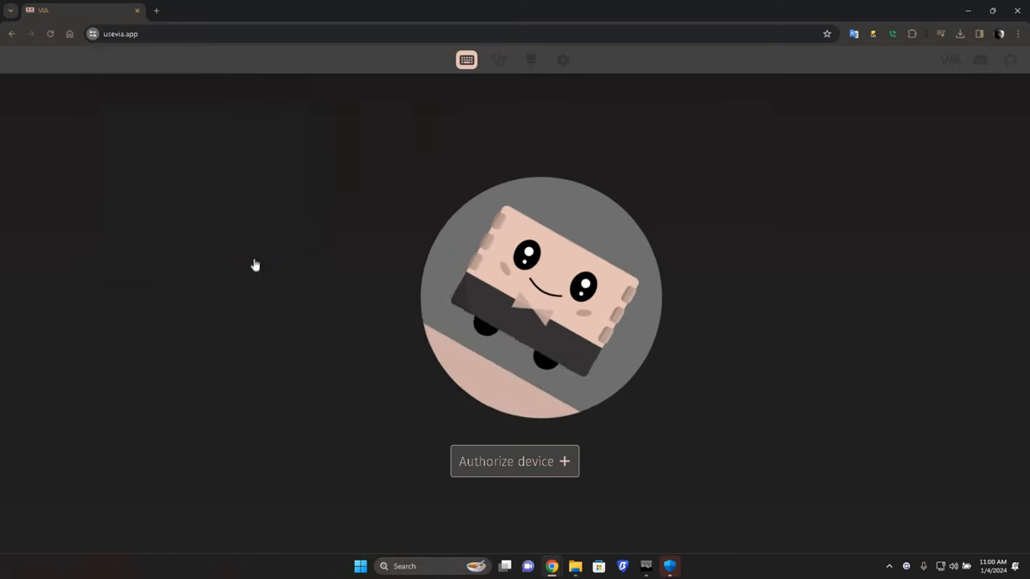
Authorize the ZUOYA GMK87 and compare layers 0 and 1, ending on layer 1's keymap
{"action": "left_click", "coordinate": [514, 460]}
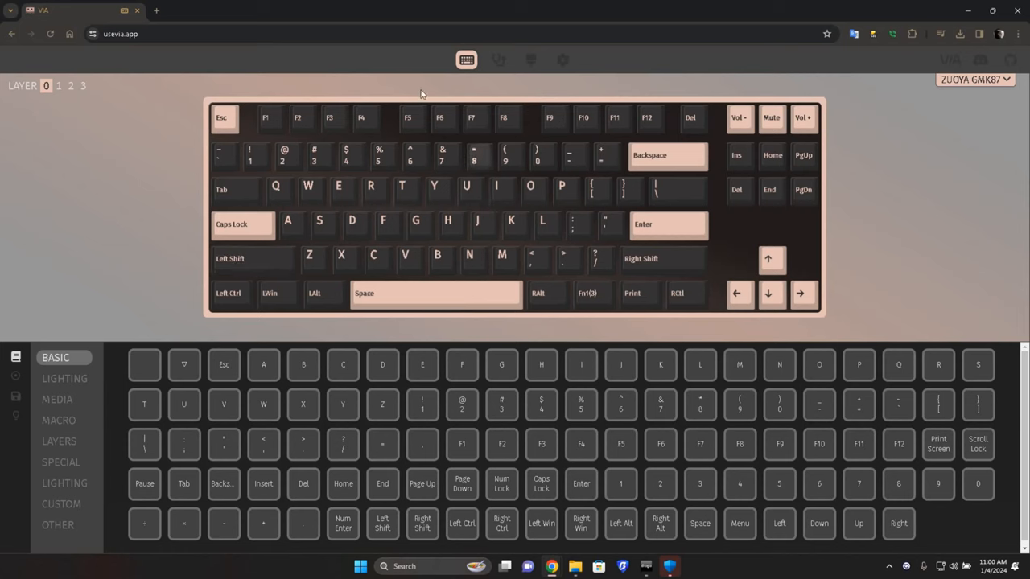
{"action": "left_click", "coordinate": [58, 85]}
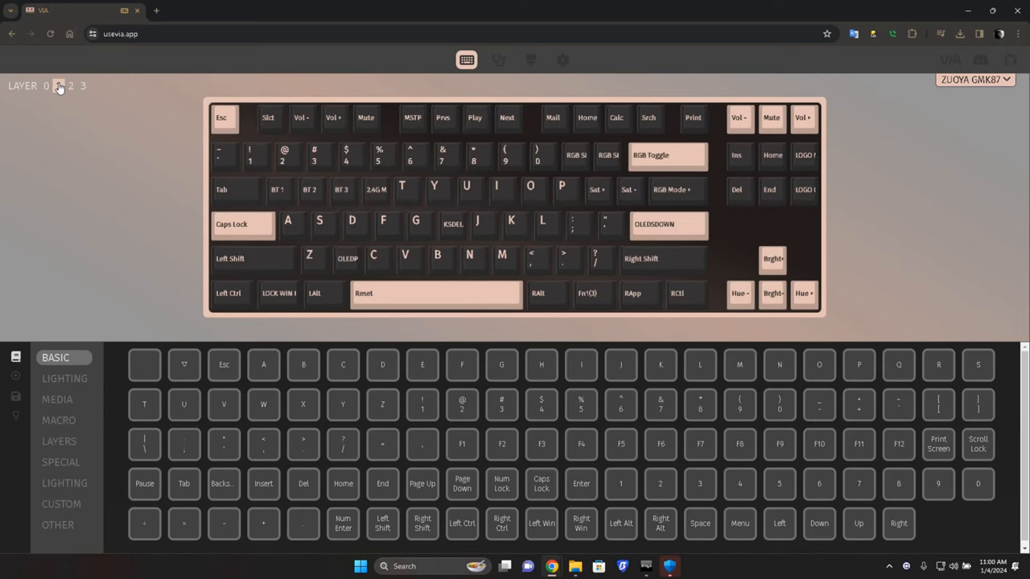
{"action": "left_click", "coordinate": [45, 86]}
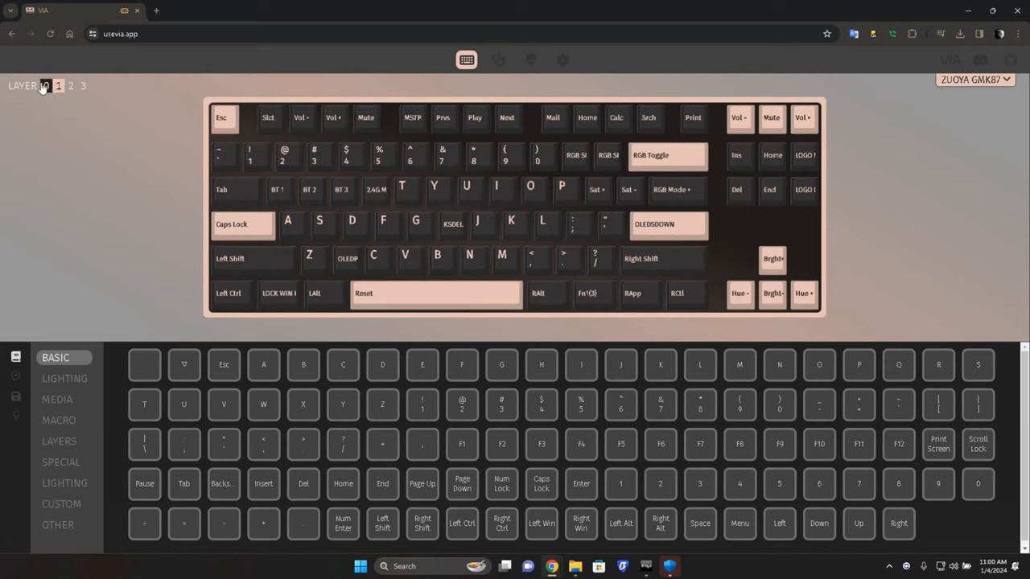
{"action": "left_click", "coordinate": [47, 85]}
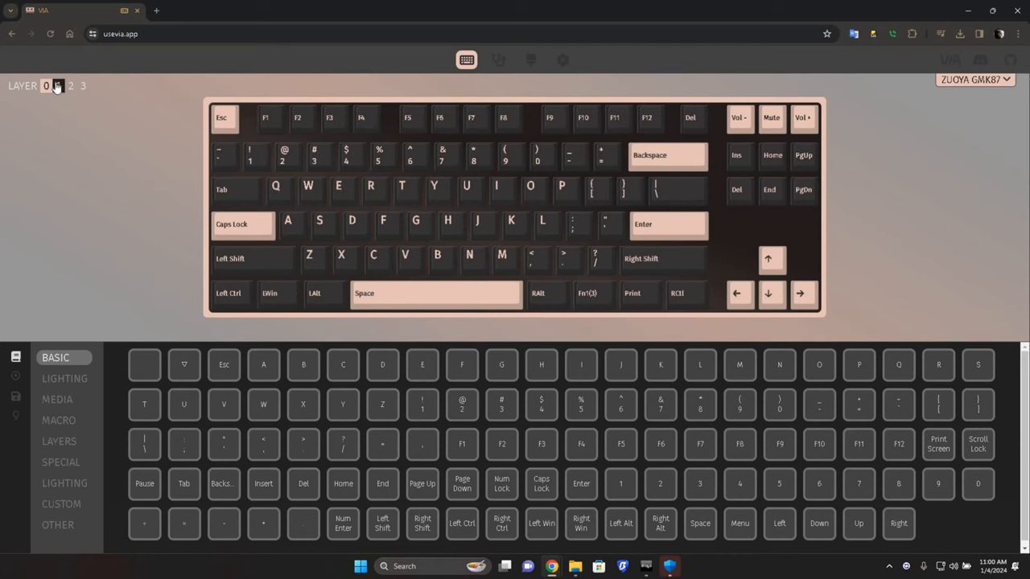
{"action": "left_click", "coordinate": [58, 85]}
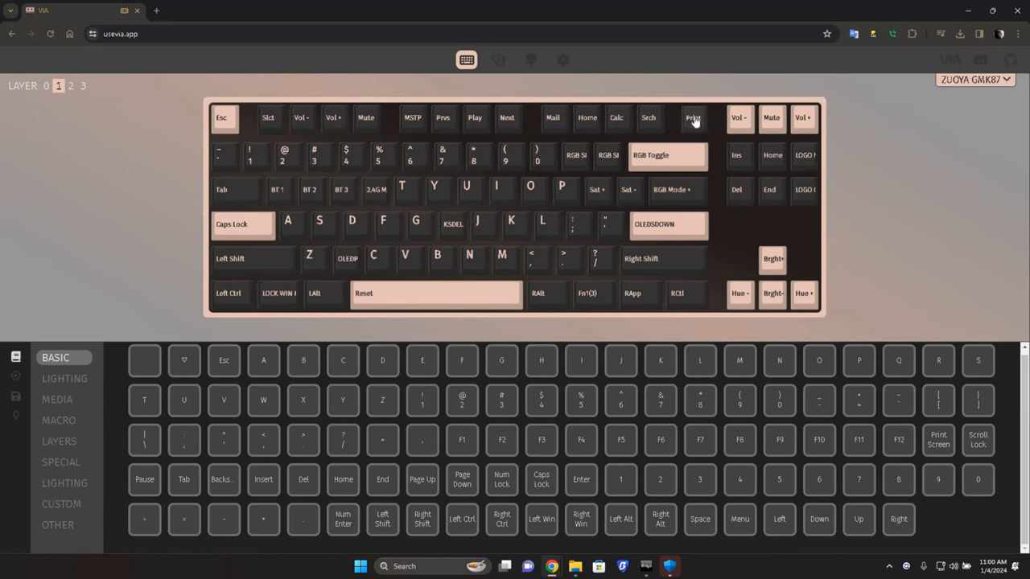
Browse the Custom and Special keycode lists before assigning KC_PSCR
{"action": "left_click", "coordinate": [61, 503]}
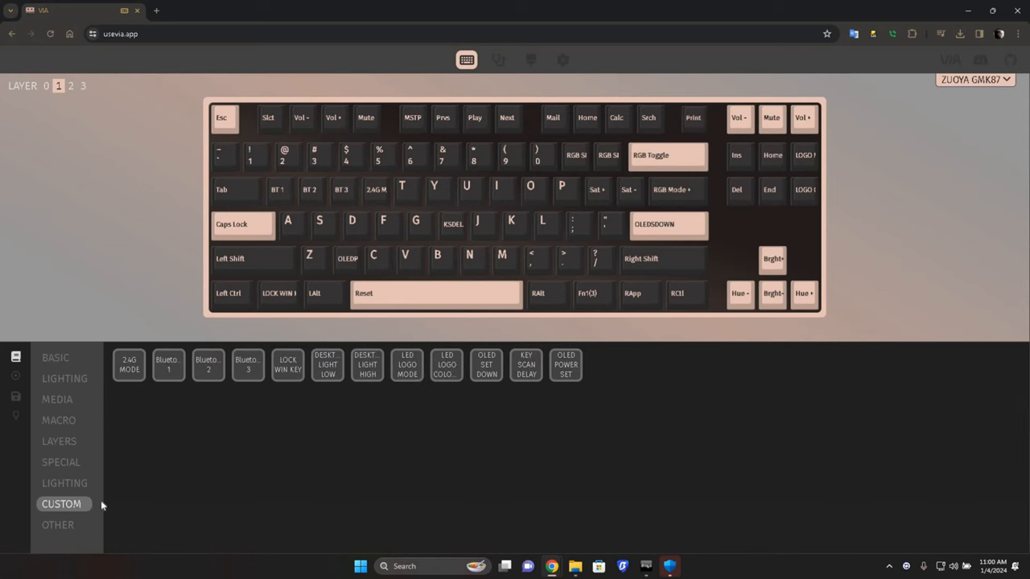
{"action": "left_click", "coordinate": [61, 461]}
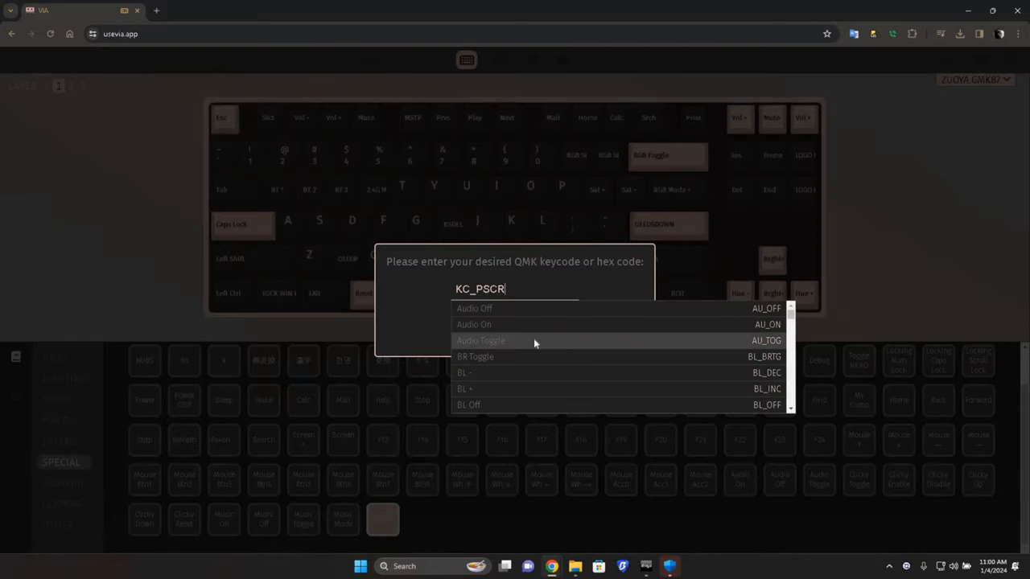
{"action": "scroll", "scroll_direction": "down", "scroll_amount": 3}
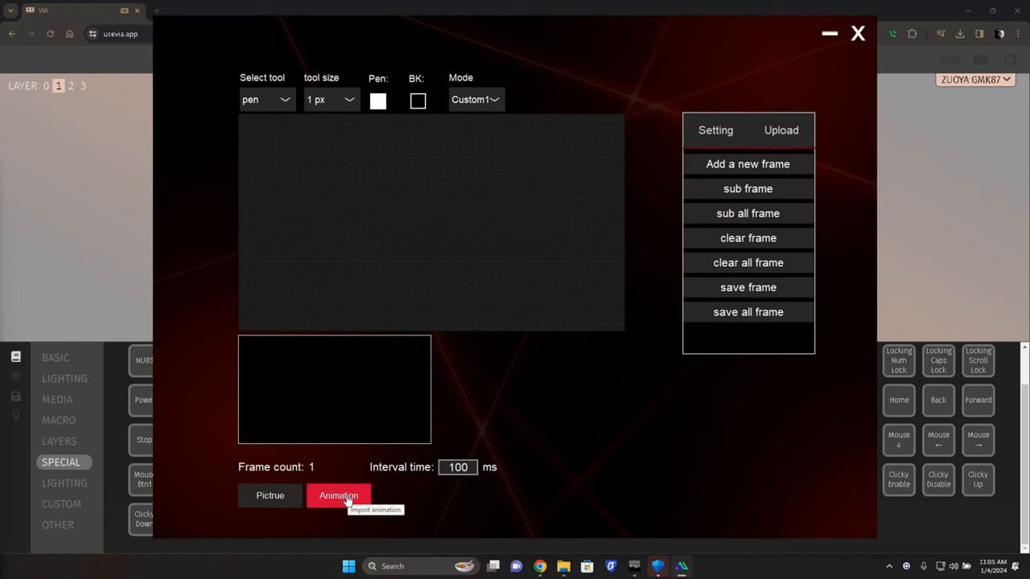
Import an animated GIF from Documents into the screen editor as 15 frames
{"action": "left_click", "coordinate": [338, 495]}
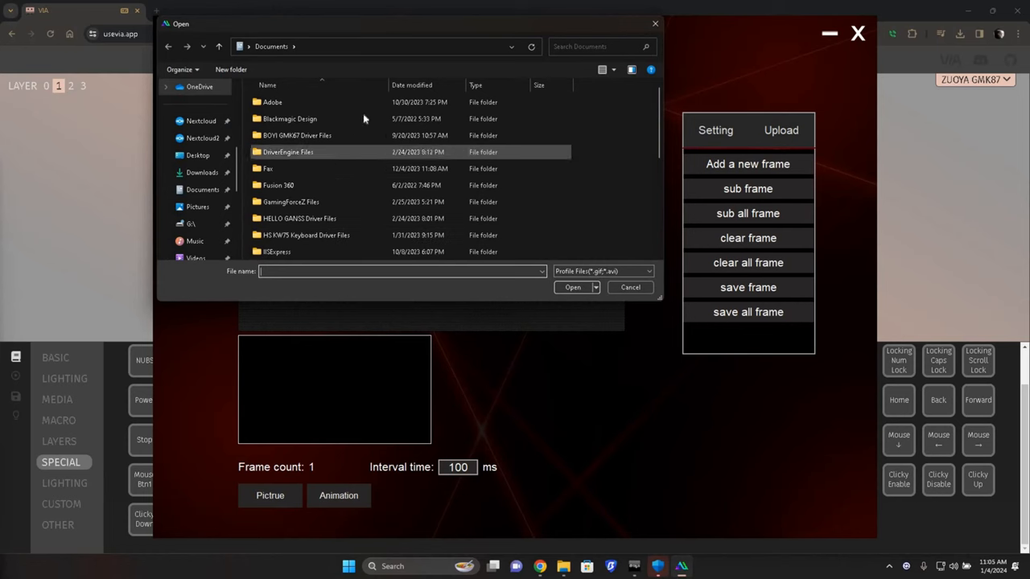
{"action": "mouse_move", "coordinate": [203, 190]}
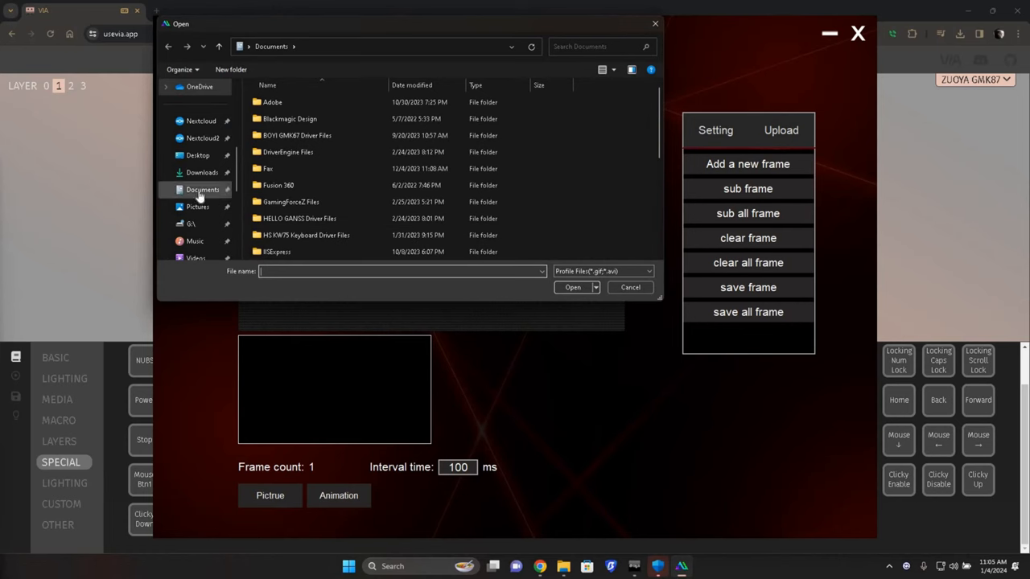
{"action": "left_click", "coordinate": [203, 172]}
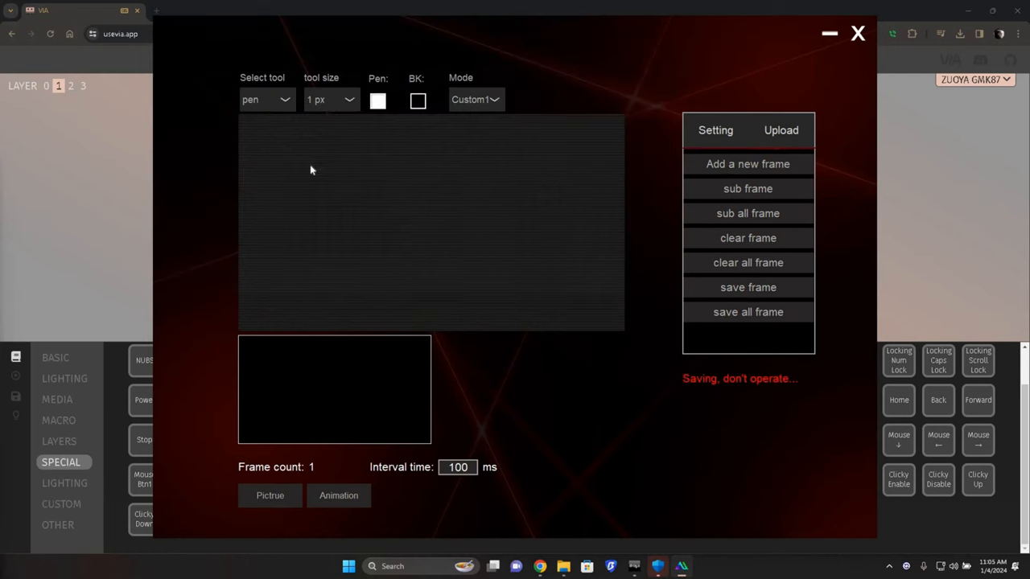
{"action": "left_click", "coordinate": [270, 496]}
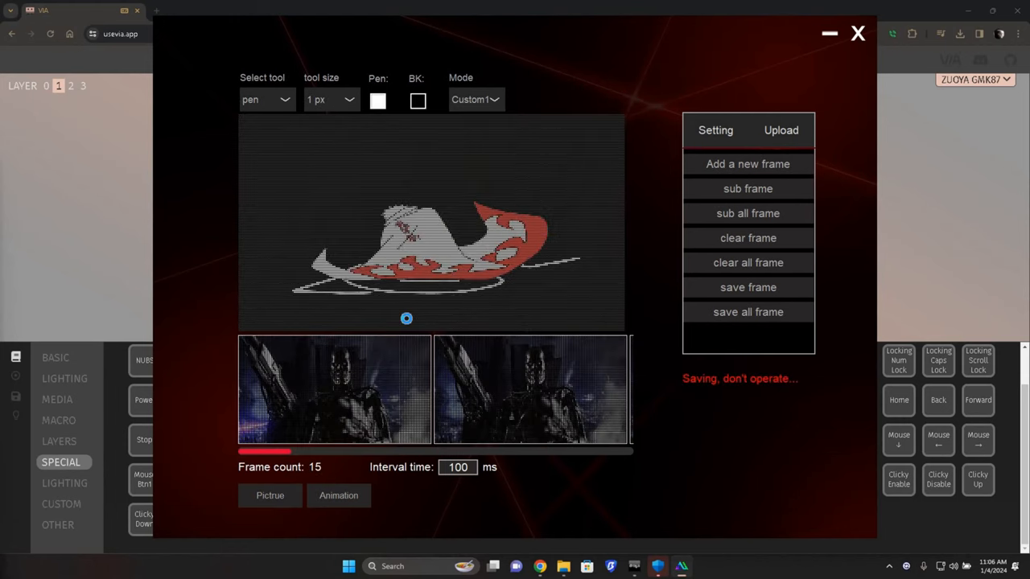
Replace the frames with a 9-frame robot GIF from Downloads and show the Upload options
{"action": "left_click", "coordinate": [270, 495]}
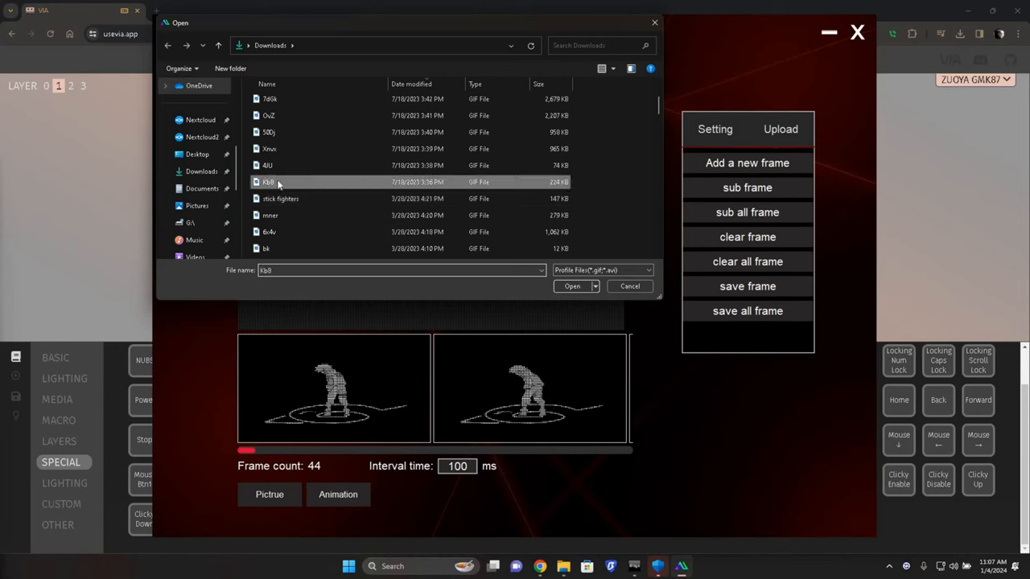
{"action": "left_click", "coordinate": [572, 287]}
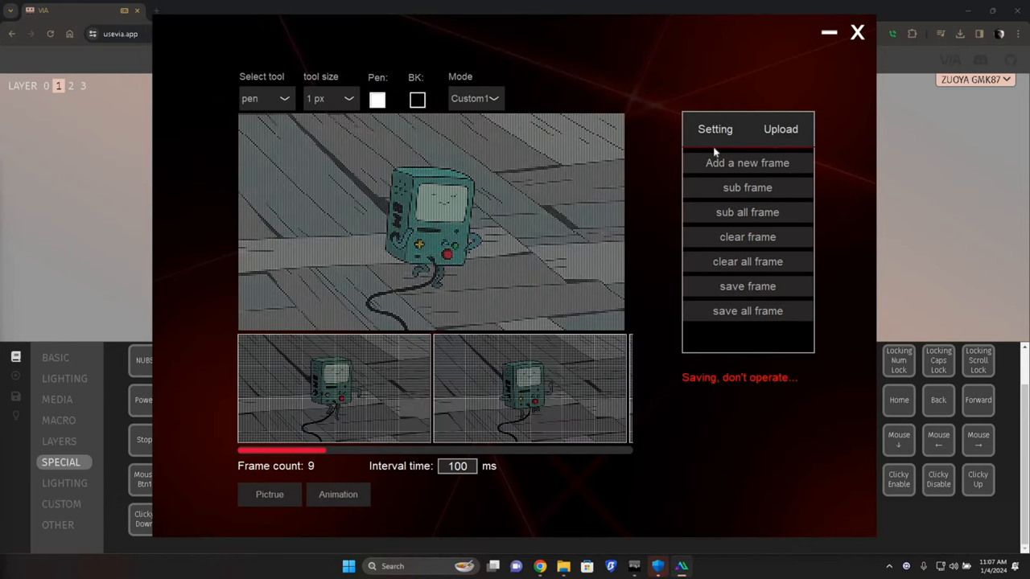
{"action": "left_click", "coordinate": [779, 129]}
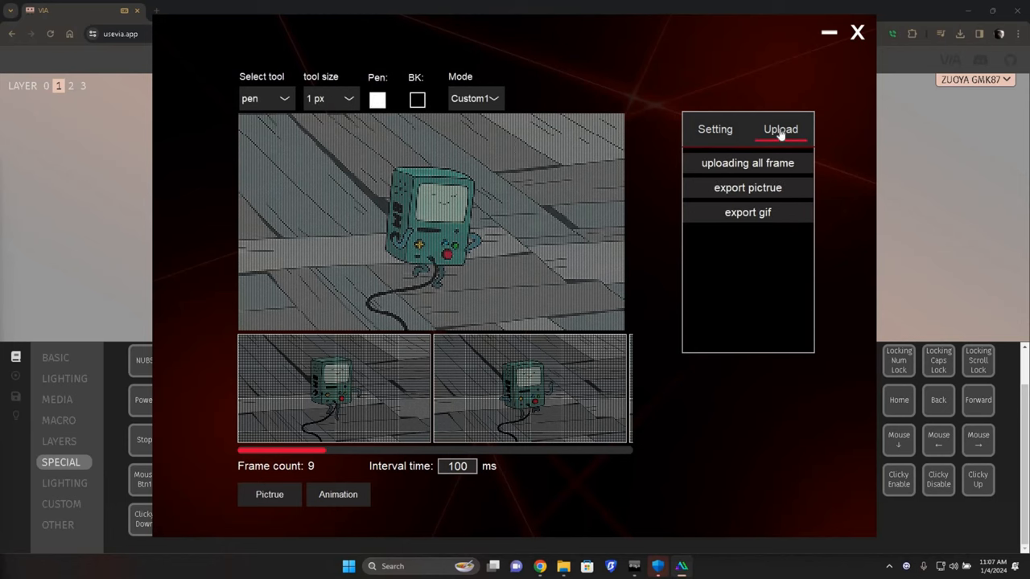